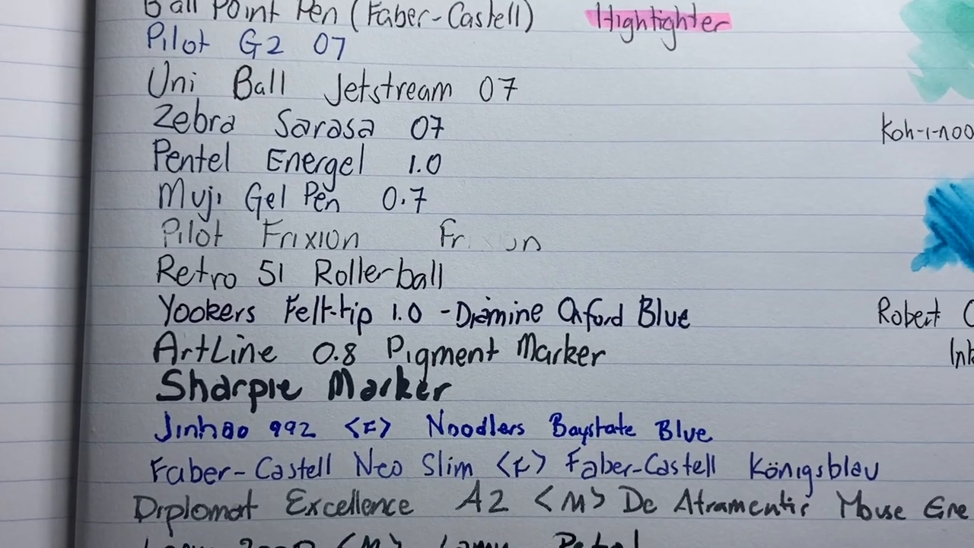
pyautogui.scroll(-3)
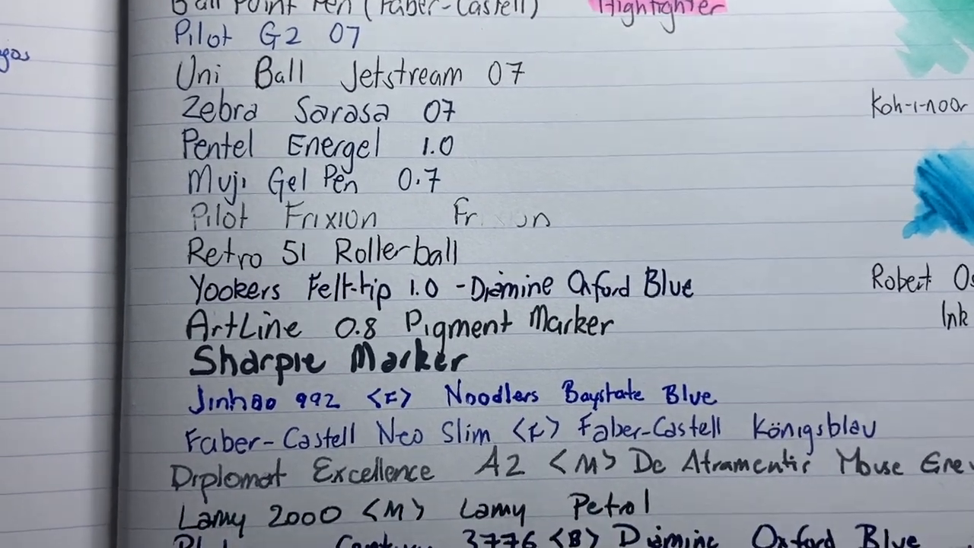